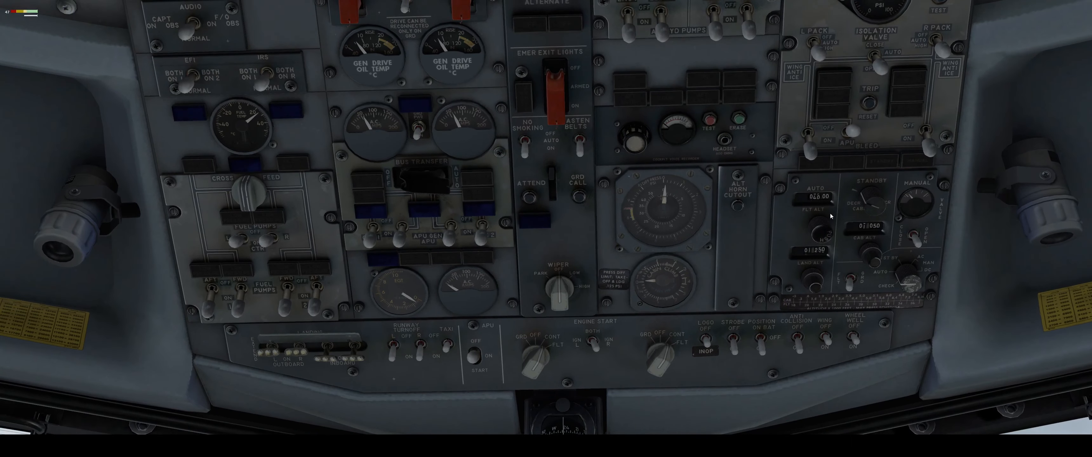
pyautogui.moveTo(818, 270)
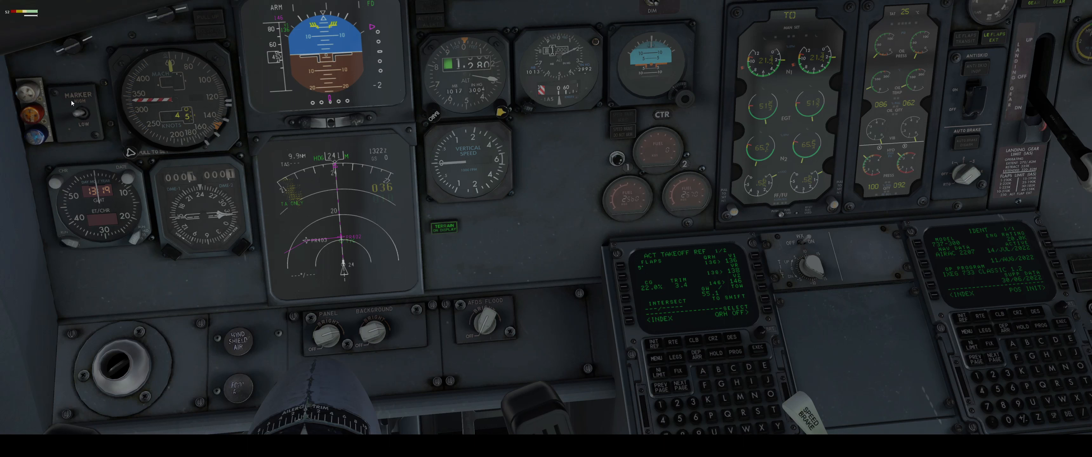
pyautogui.moveTo(193, 150)
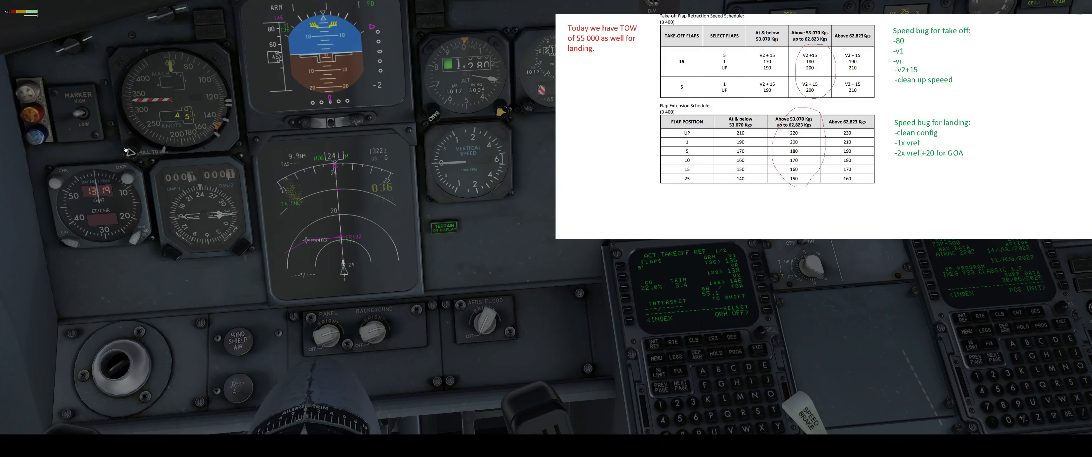
pyautogui.moveTo(233, 109)
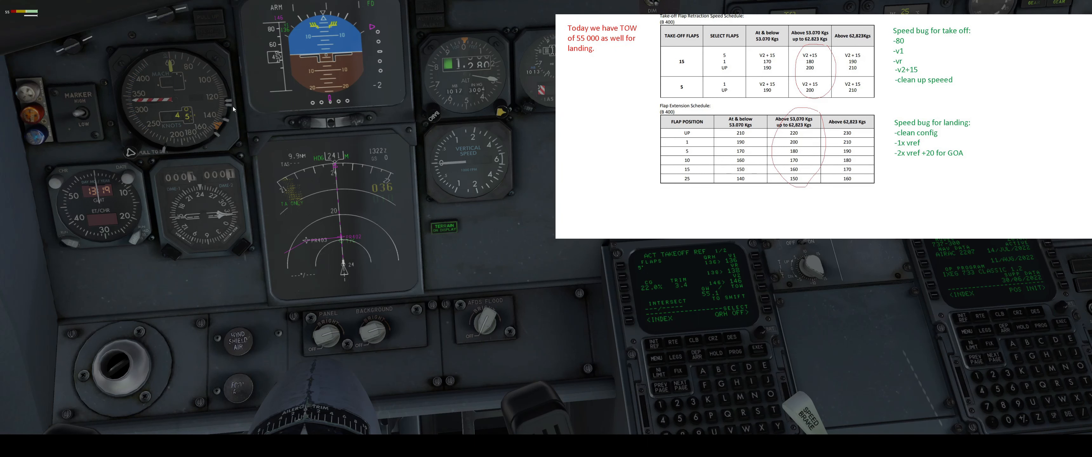
pyautogui.moveTo(209, 74)
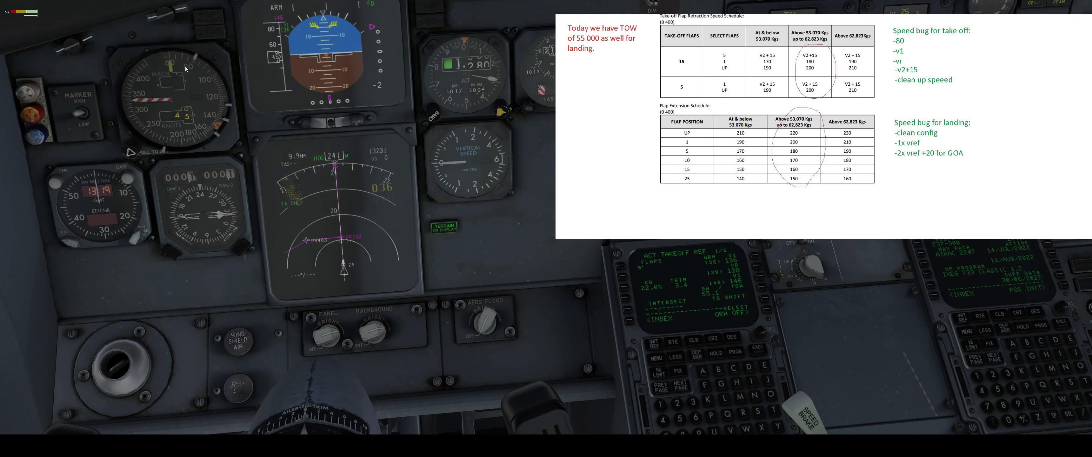
pyautogui.moveTo(167, 114)
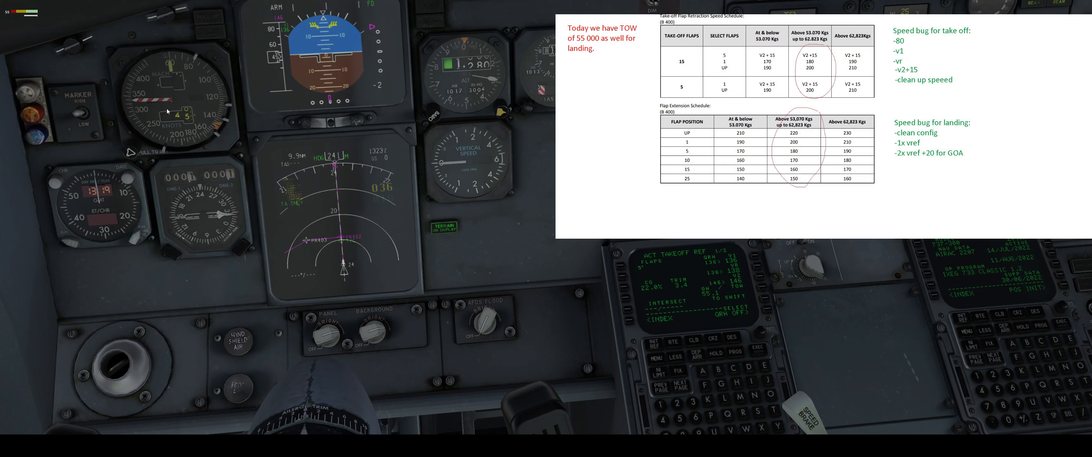
pyautogui.moveTo(230, 112)
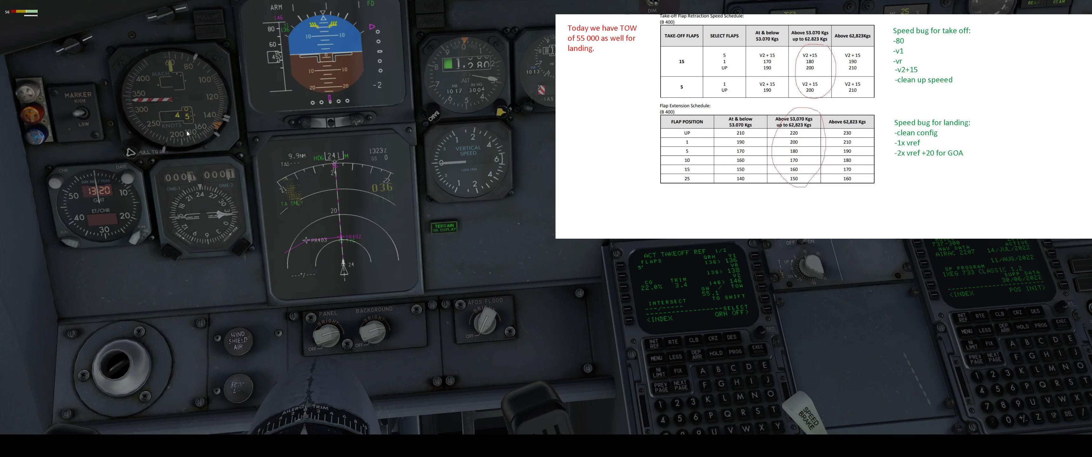
pyautogui.moveTo(222, 134)
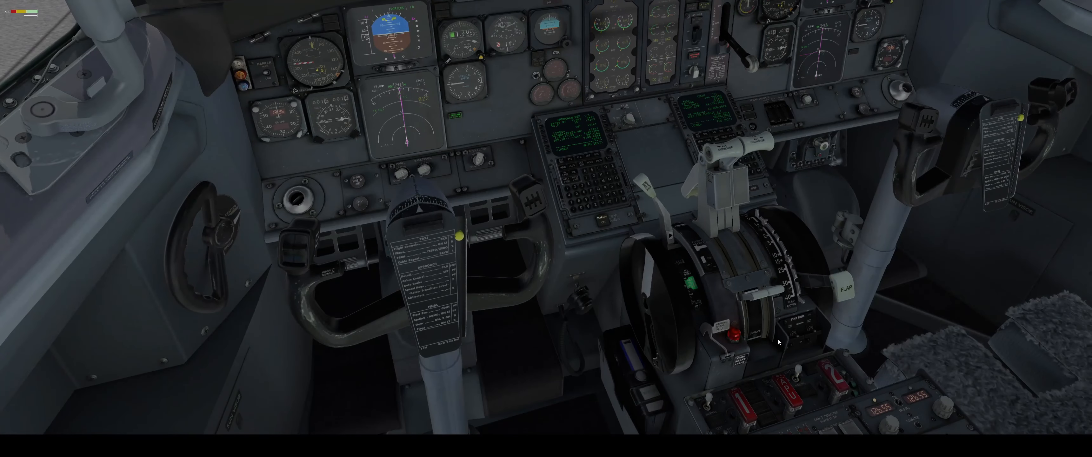
pyautogui.moveTo(778, 284)
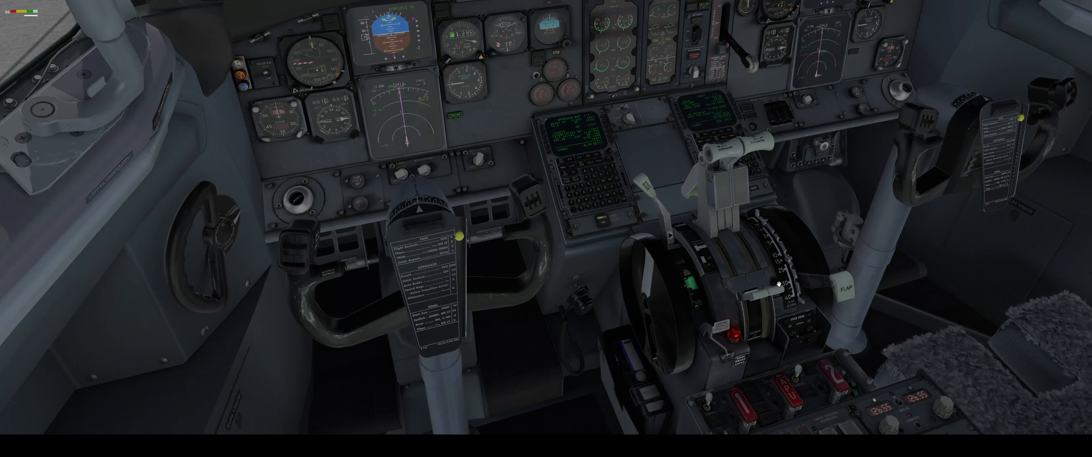